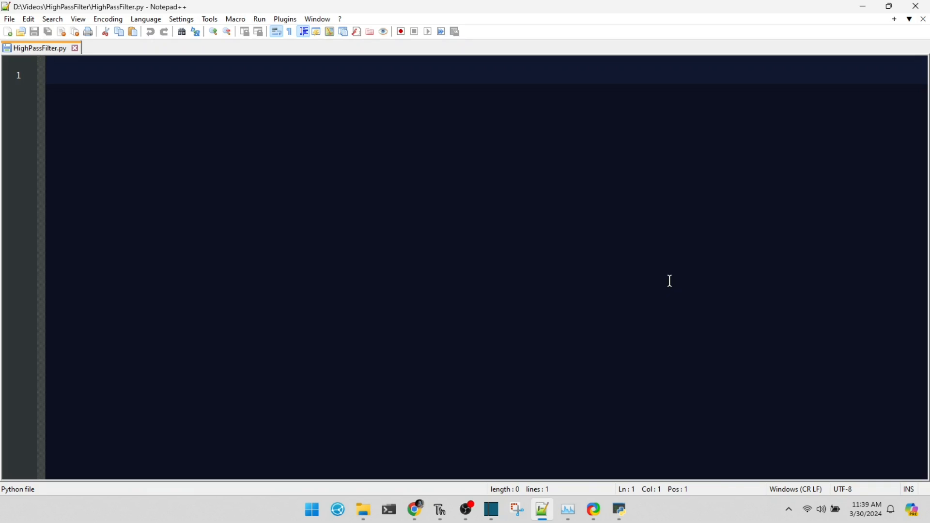
- Write 'import numpy as np' and 'import matplotlib.pyplot as plt' at the top of the script
type("import numpy as np")
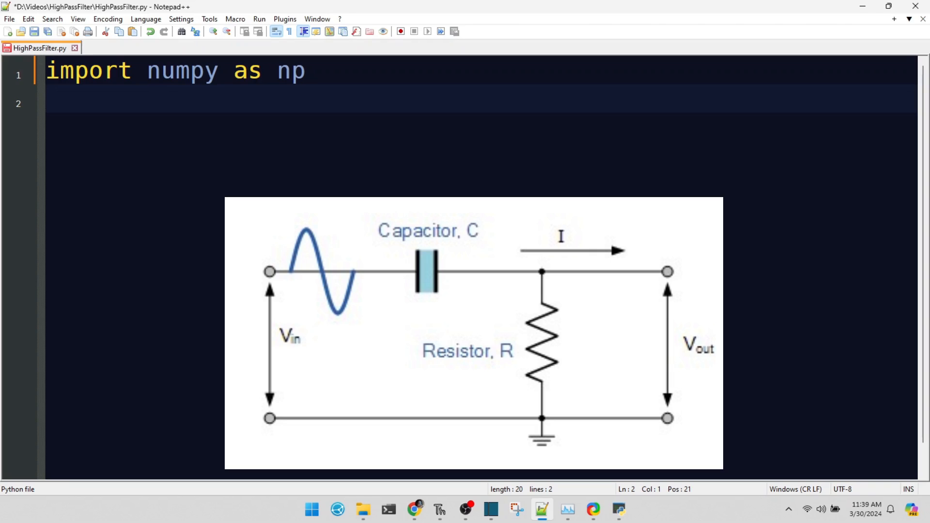
key("enter")
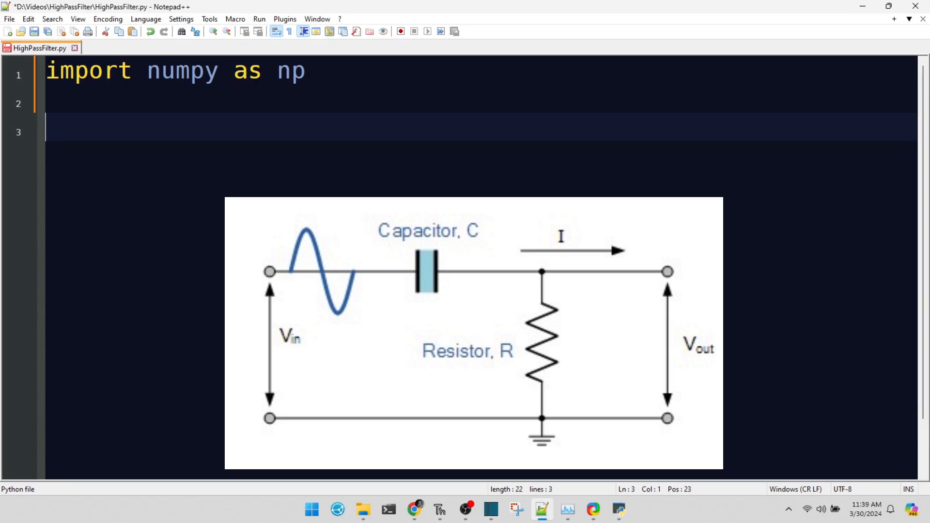
type("impor")
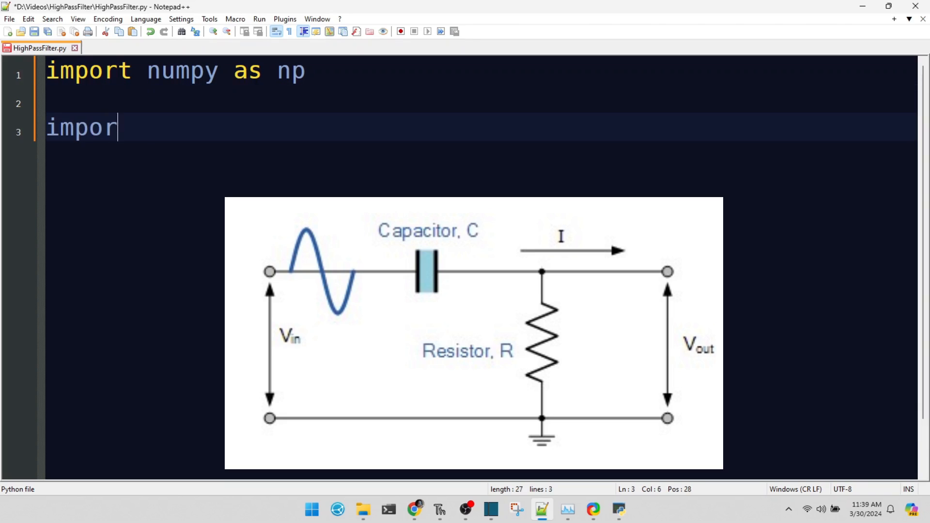
type("t matplotlib.pyp")
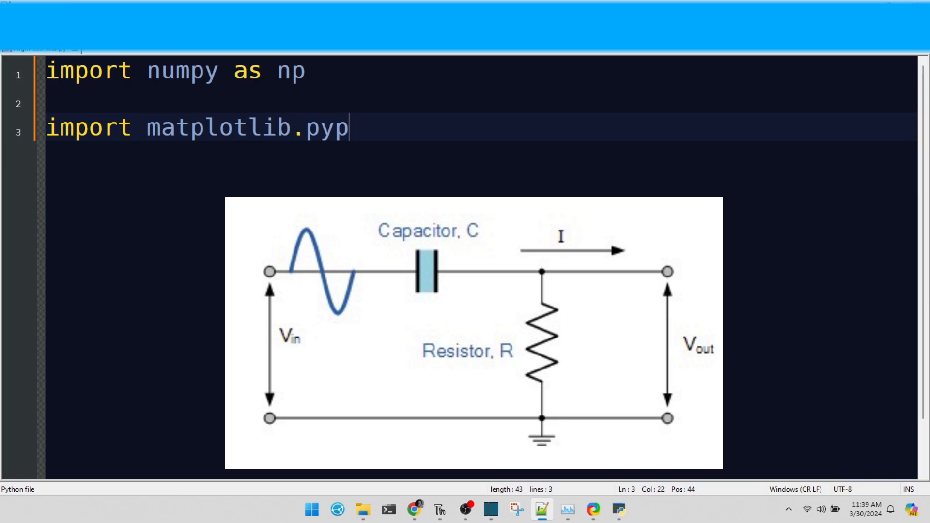
type("lot as plt")
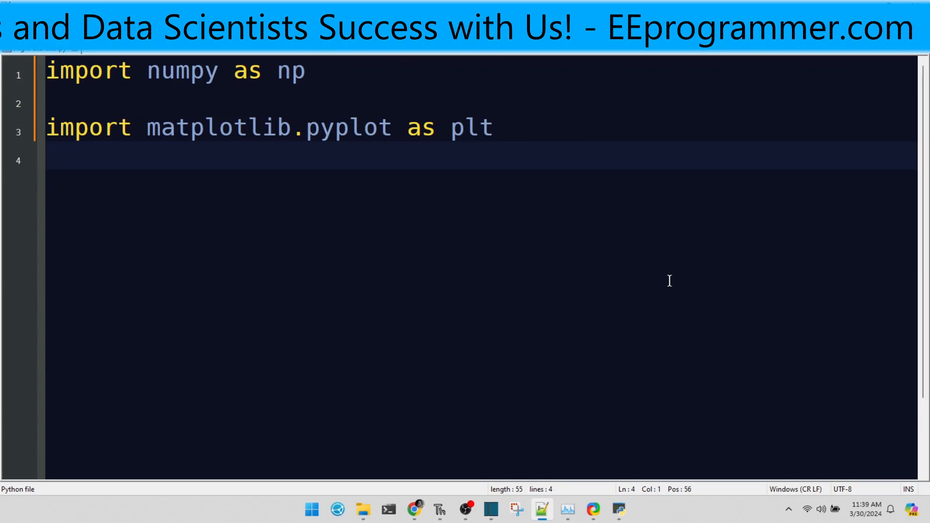
- Add 'from scipy.signal import butter, lfilter, freqz' as the third import line
type("fr")
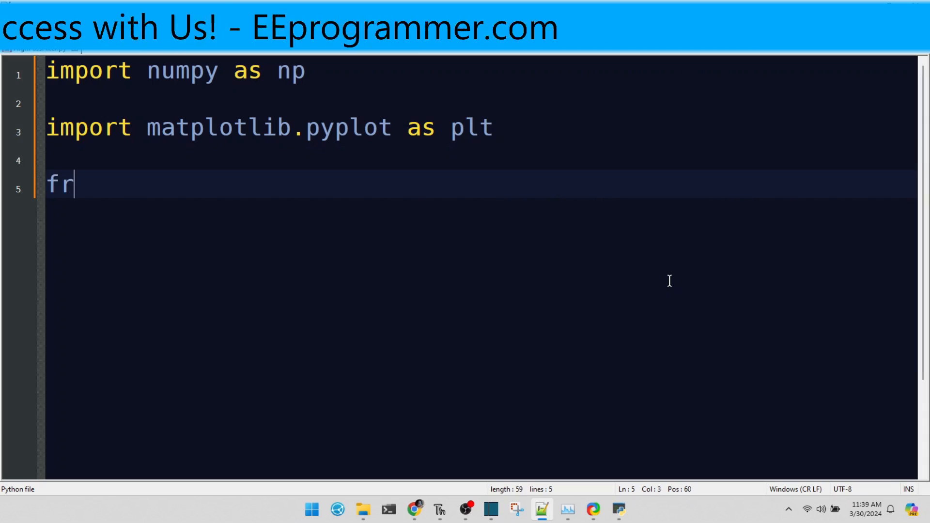
type("om scipy.signal import butter, lfilter, freqz")
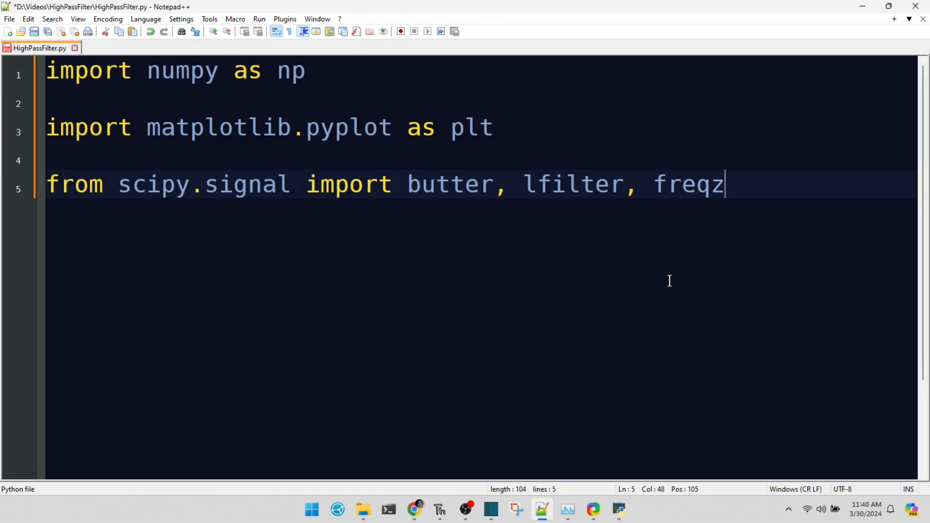
key("Enter")
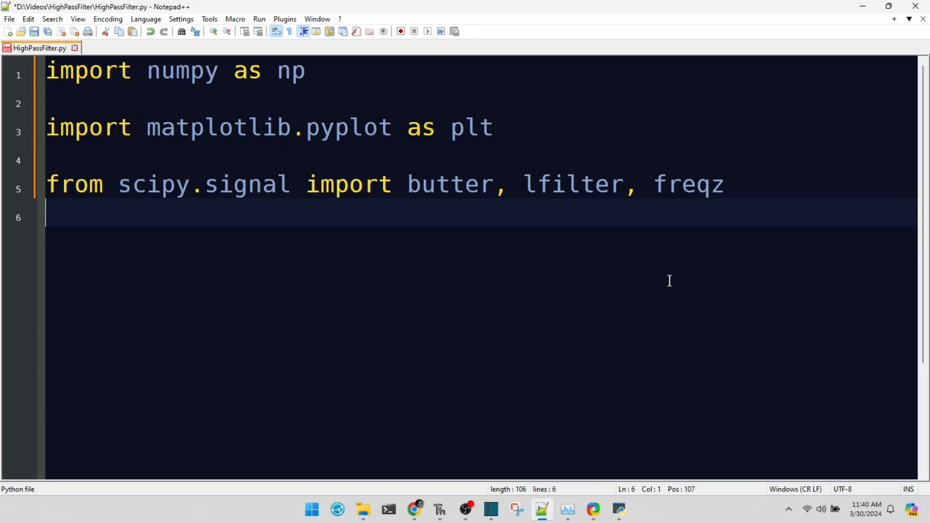
- Define butter_highpass(cutoff, fs, order=5) with nyq = 0.5 * fs and the normalised cutoff
type("d")
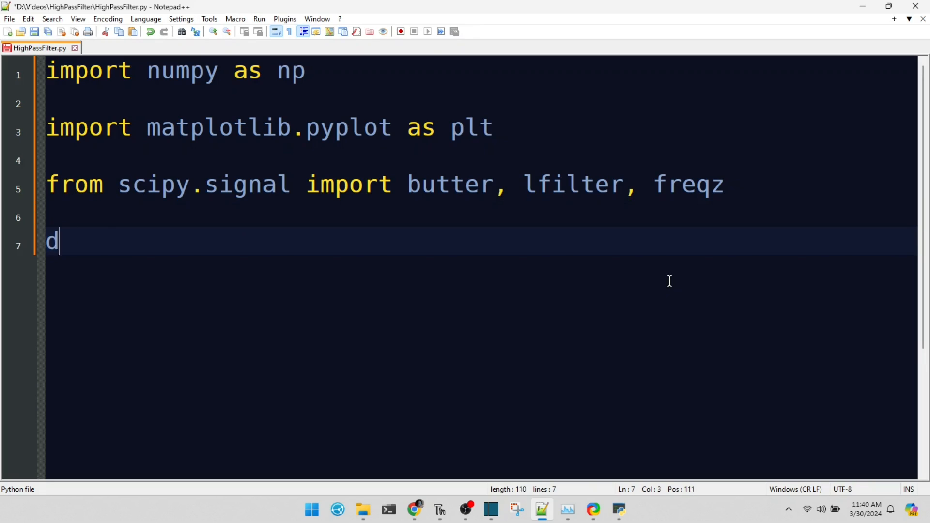
type("ef butter_highpa")
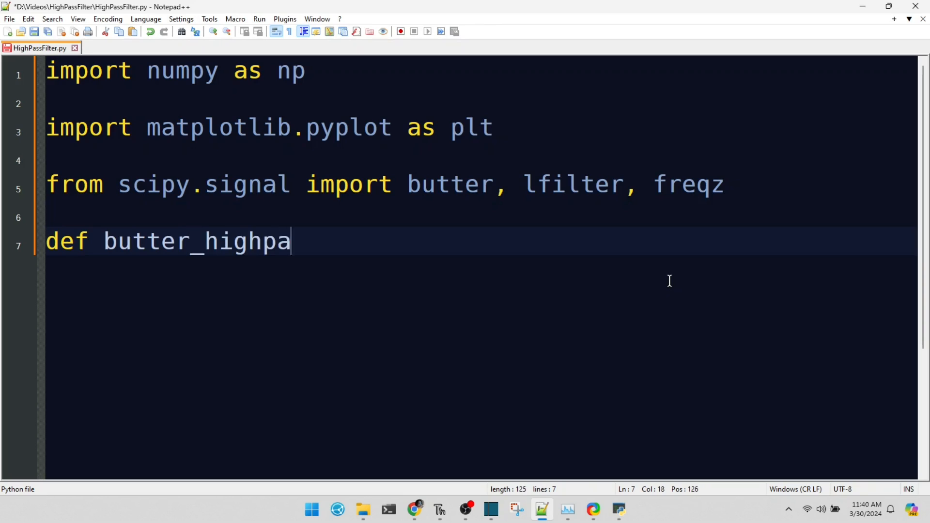
type("ss(cutoff, fs, o")
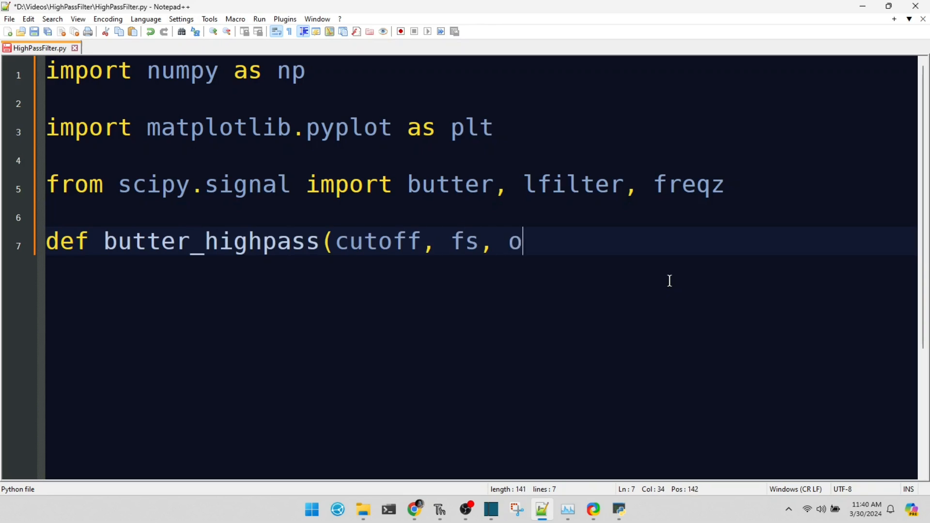
type("rder=5):")
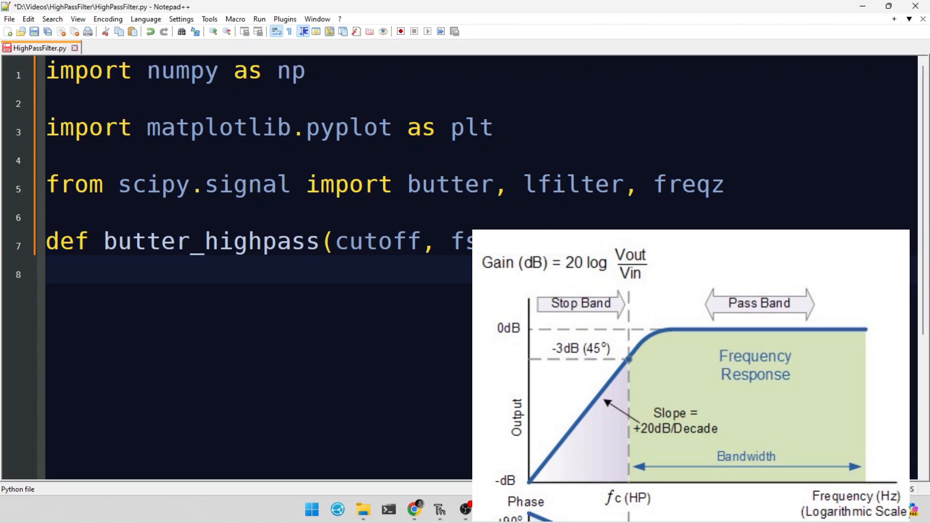
left_click(47, 270)
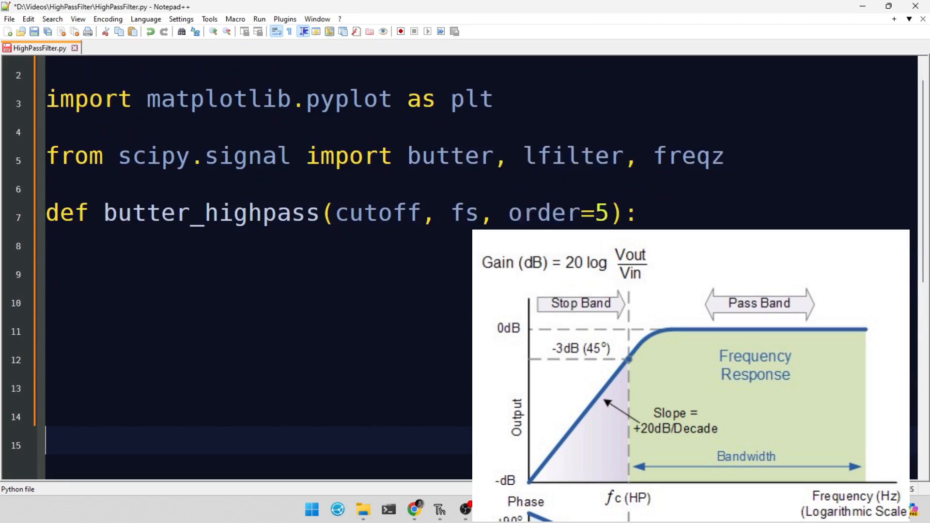
type("nyq = 0.")
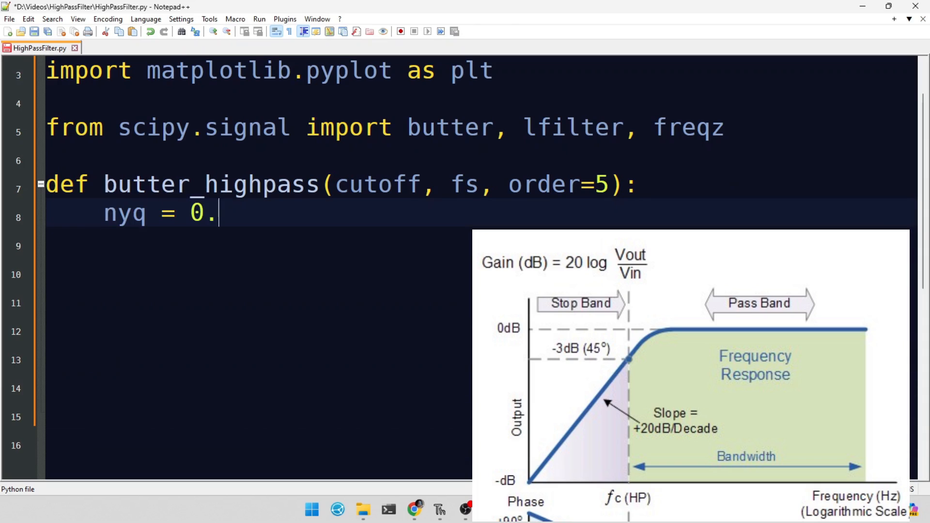
type("5 * fs")
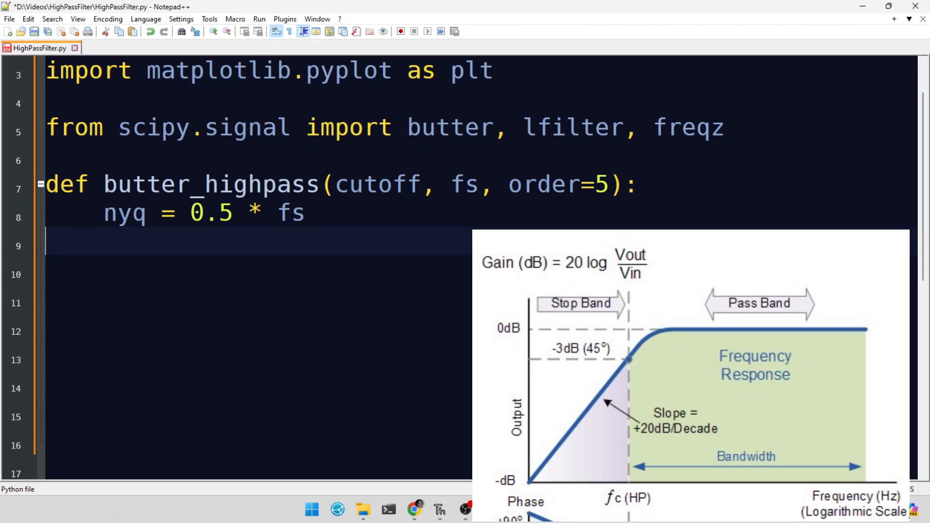
type("normal_cutoff = cutoff /")
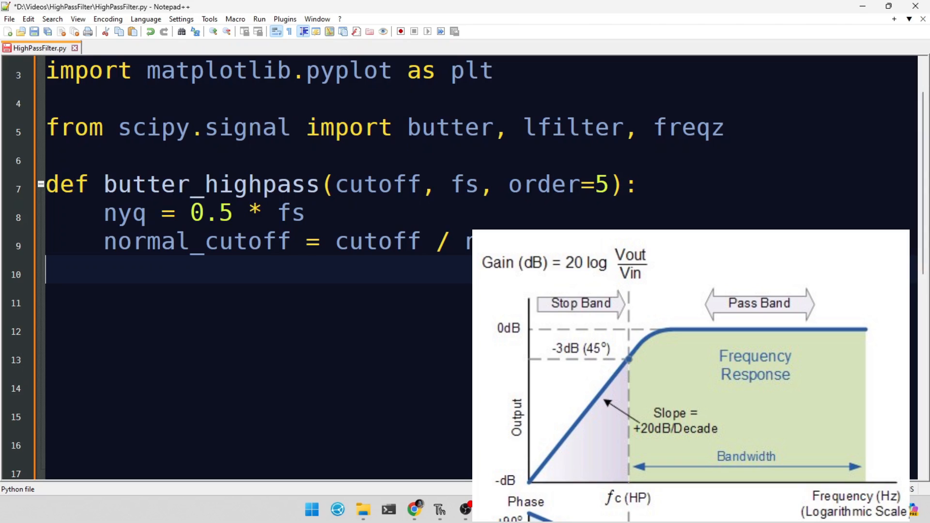
- Design the coefficients with b, a = butter(..., analog=False) and return b, a
type("b, a = butter(order, norma")
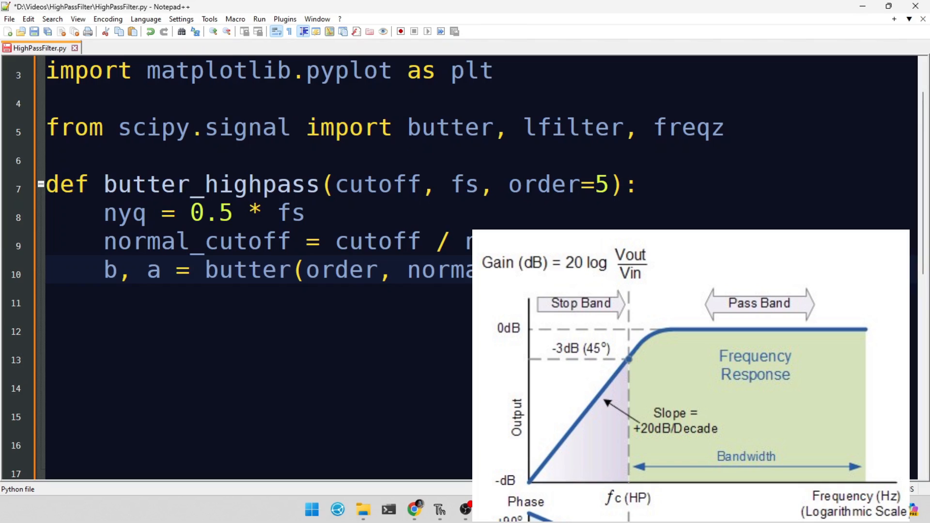
type("=F")
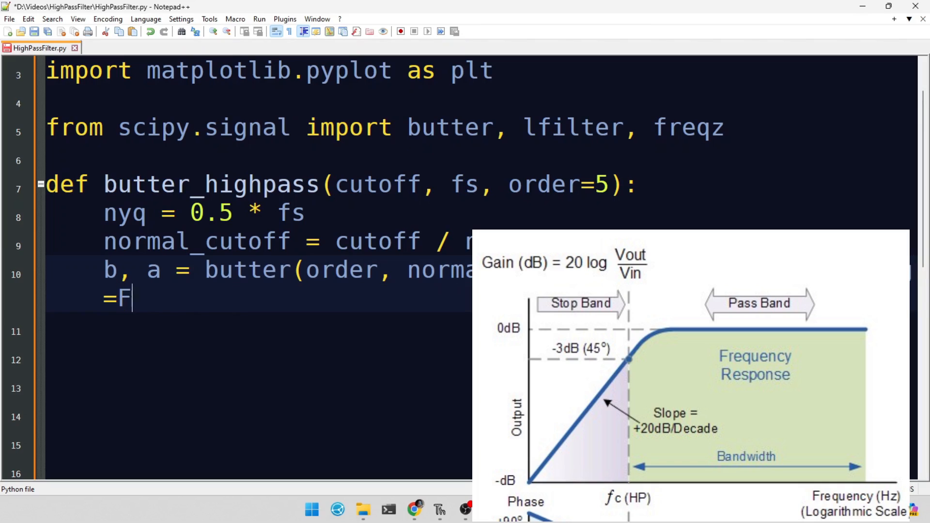
type("alse)")
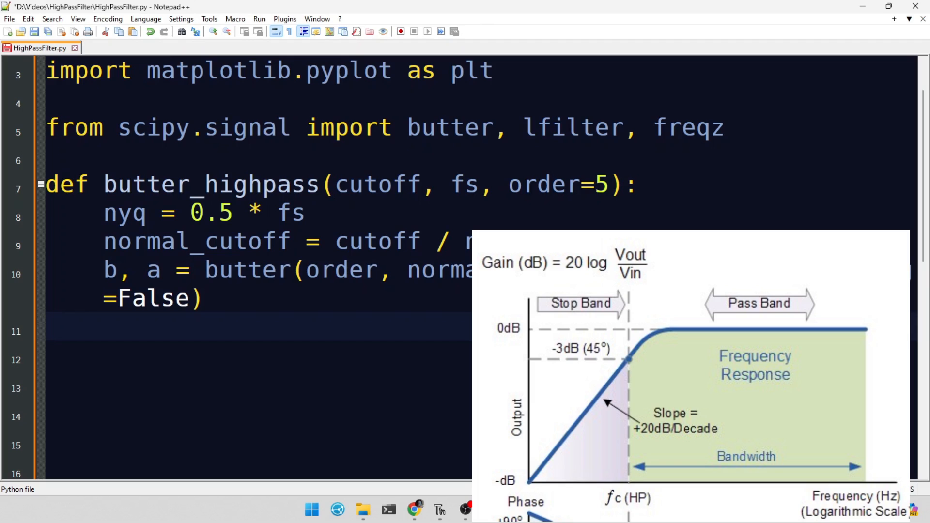
type("return b")
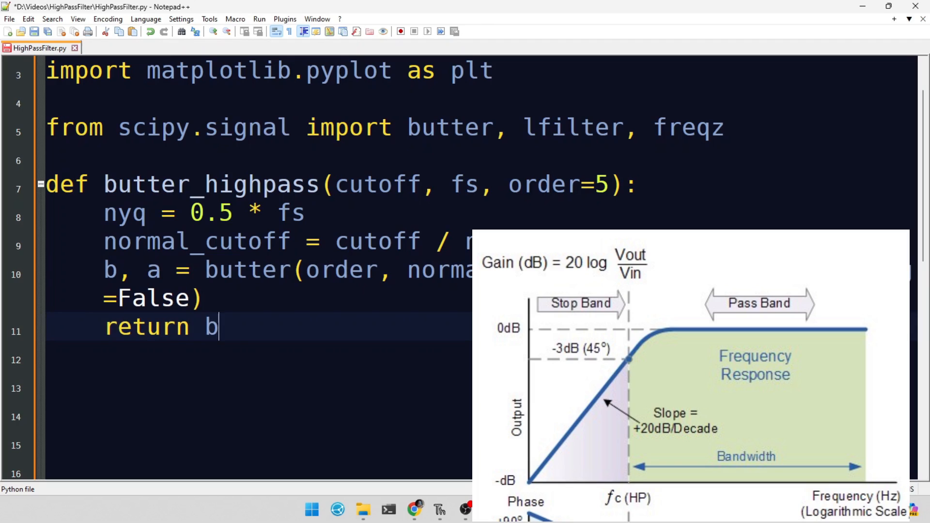
type(", a")
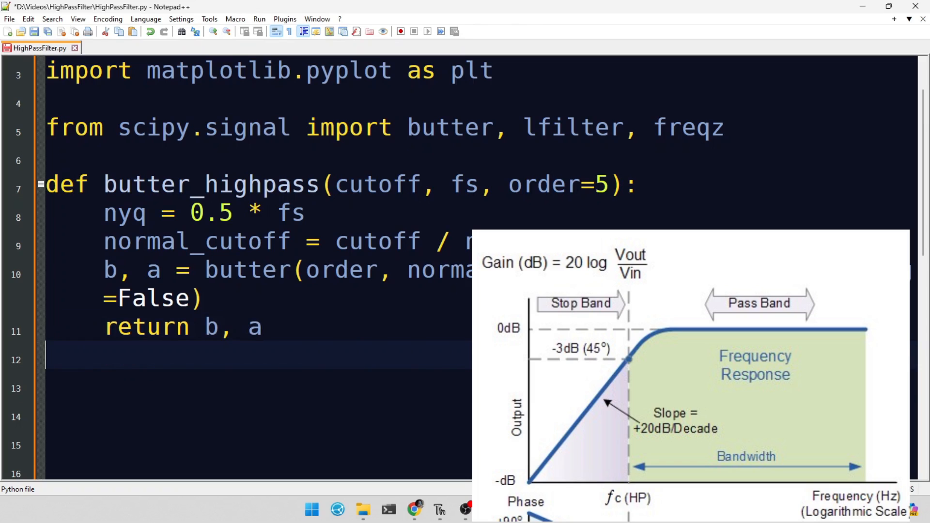
- Define butter_highpass_filter(data, cutoff, fs, order=5) calling butter_highpass, y = lfilter(b, a, data) and return y
type("d")
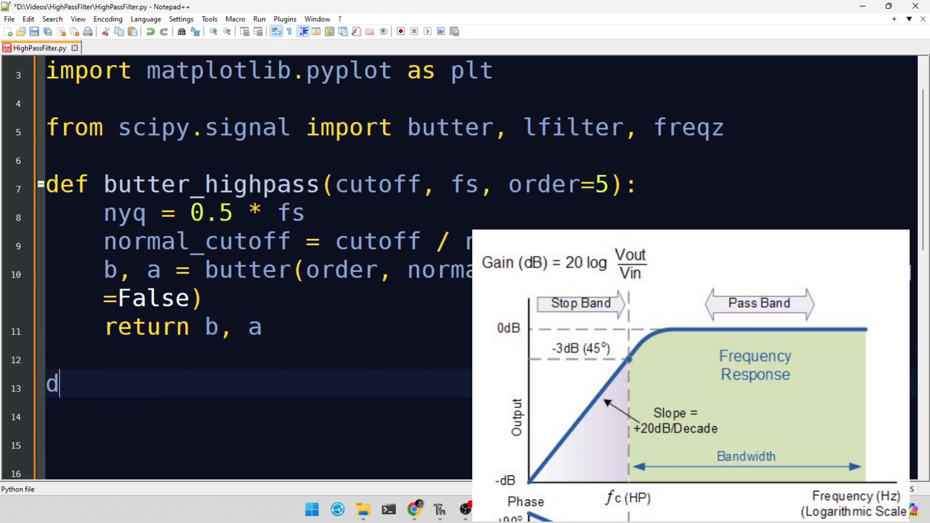
type("ef butter_highpass_filter(dat")
left_click(257, 416)
type("b, a = butt")
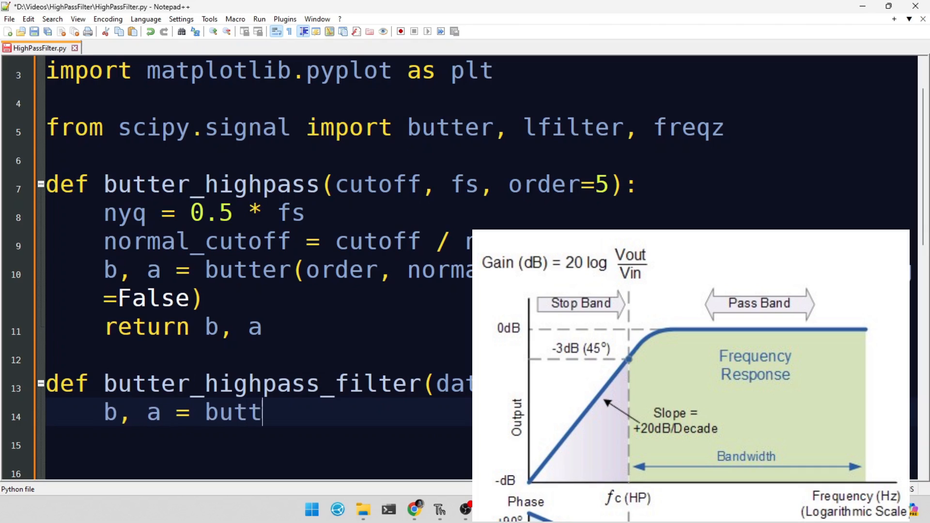
type("er_highpass(cutoff, fs, order=o")
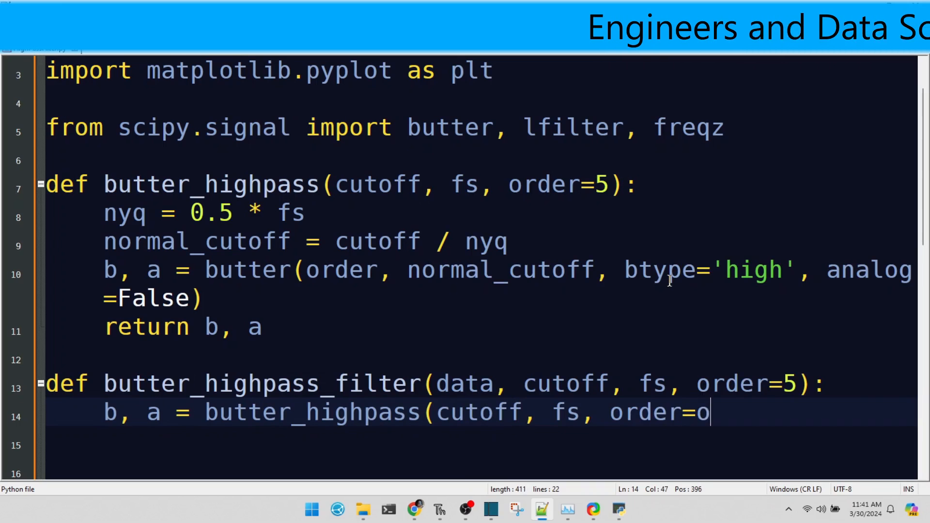
type("rder)")
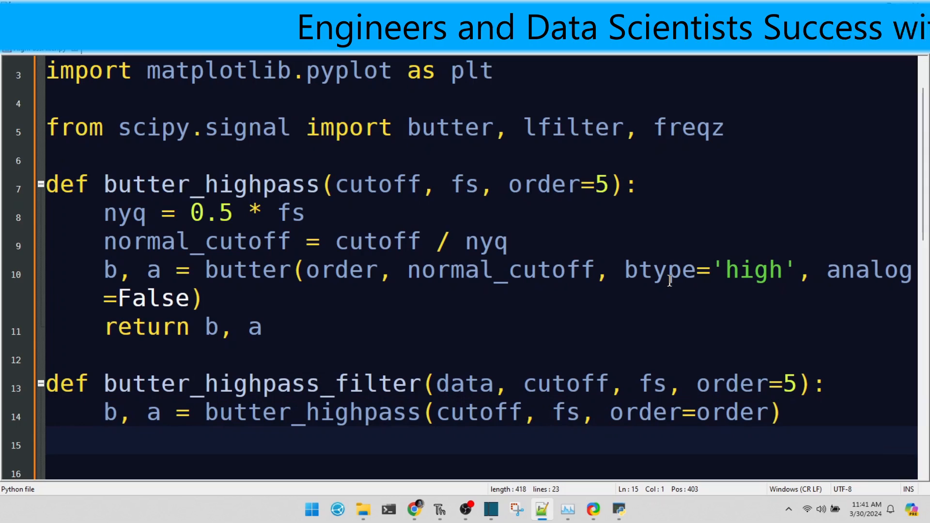
type("y = lfilter(b, a, data)")
left_click(481, 472)
type("return y")
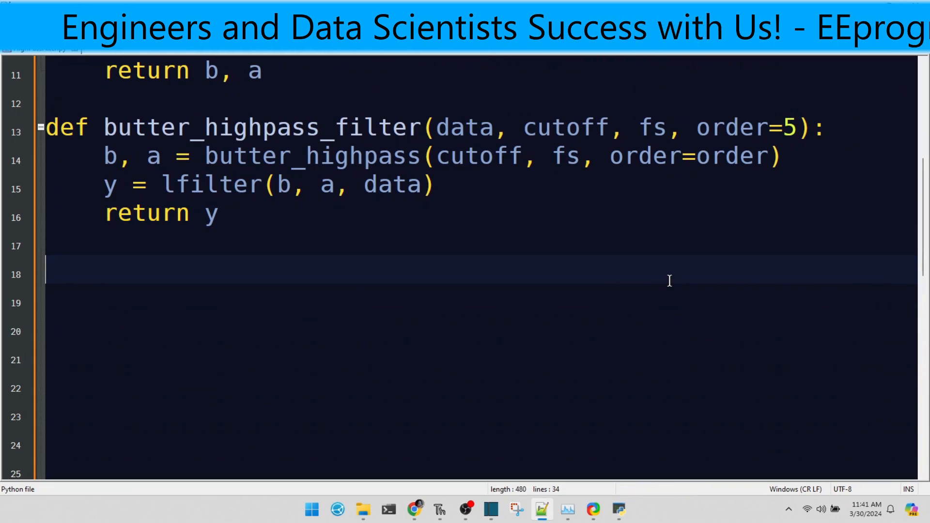
- Set fs = 5000 and t = np.linspace(0, 1, fs) for a one-second time vector
type("fs = 5000")
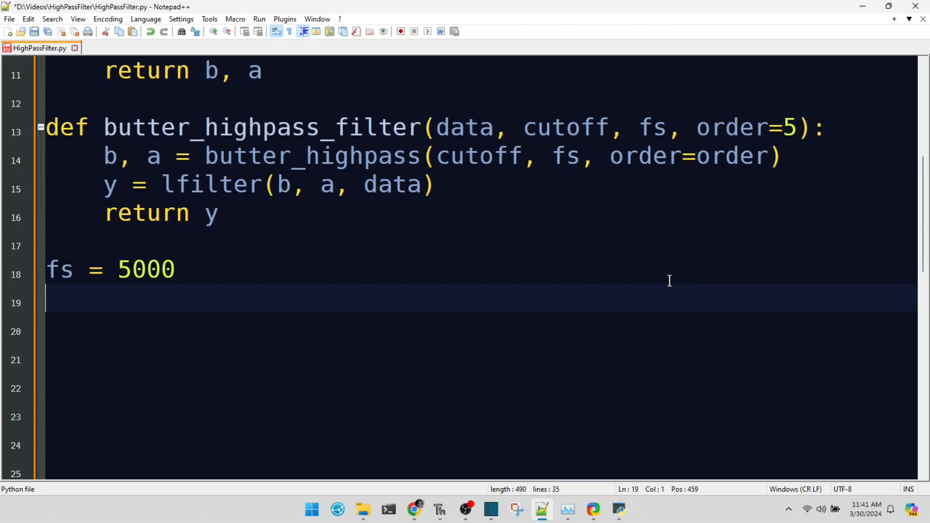
type("t")
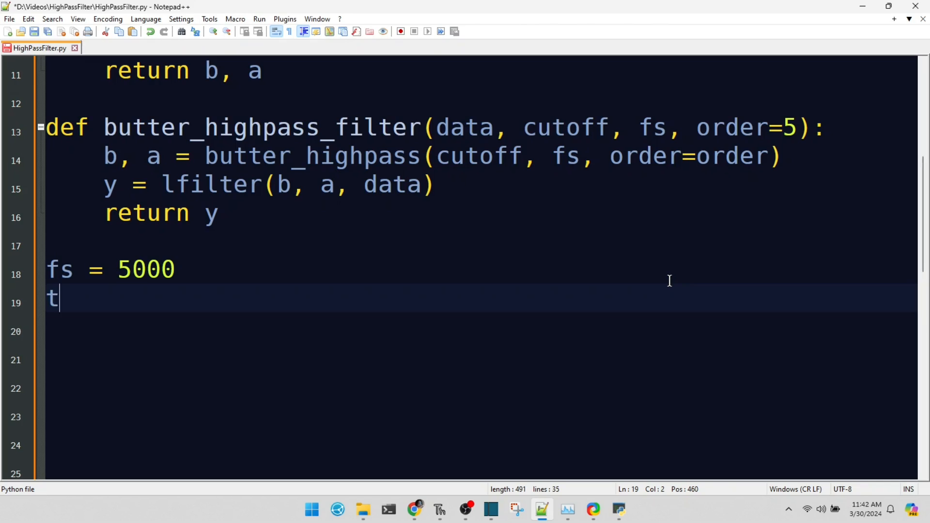
type("= np.linspace(0")
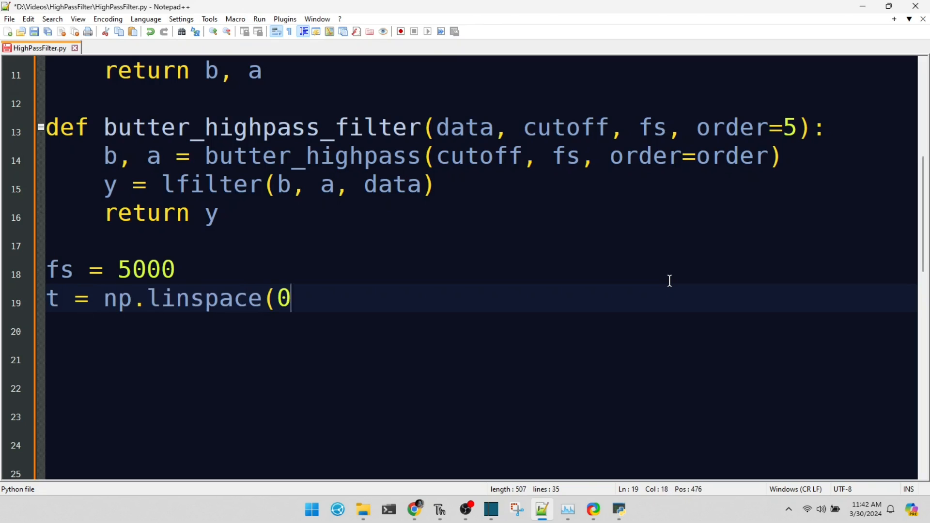
type(", 1, fs)")
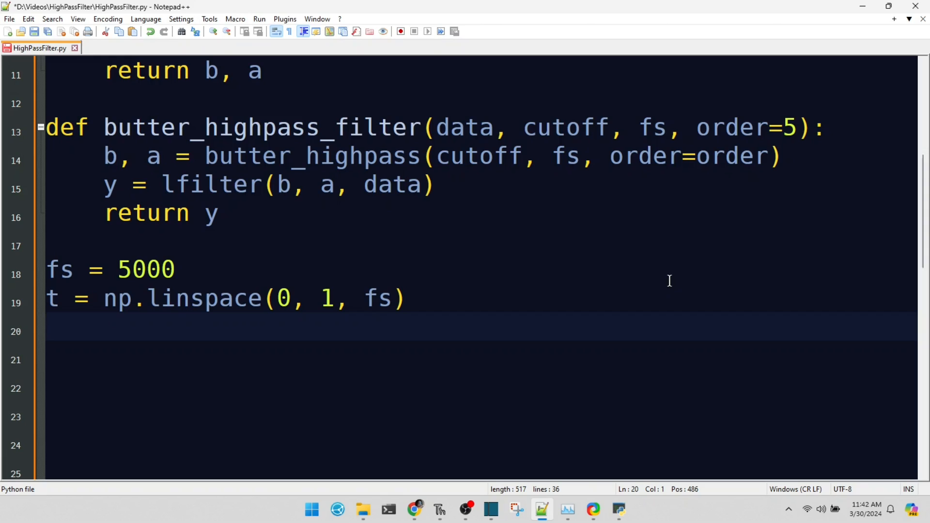
key("enter")
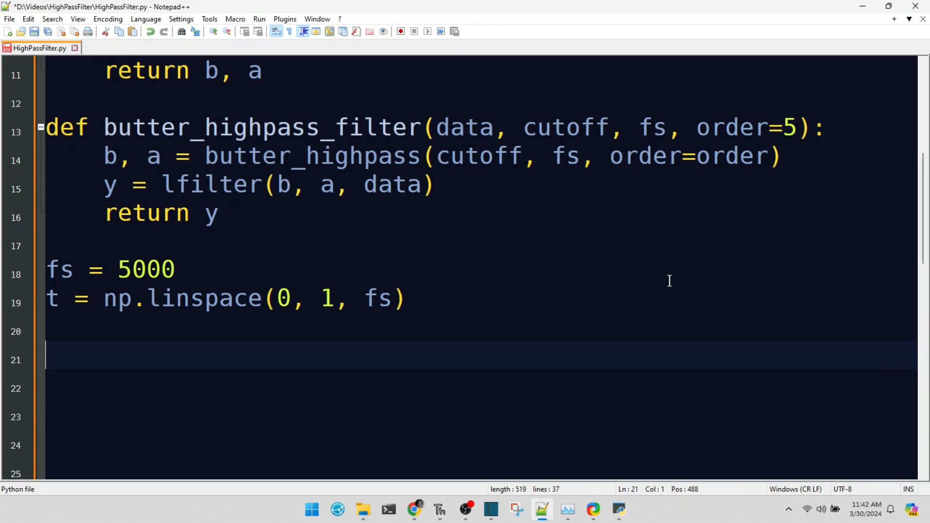
key("enter")
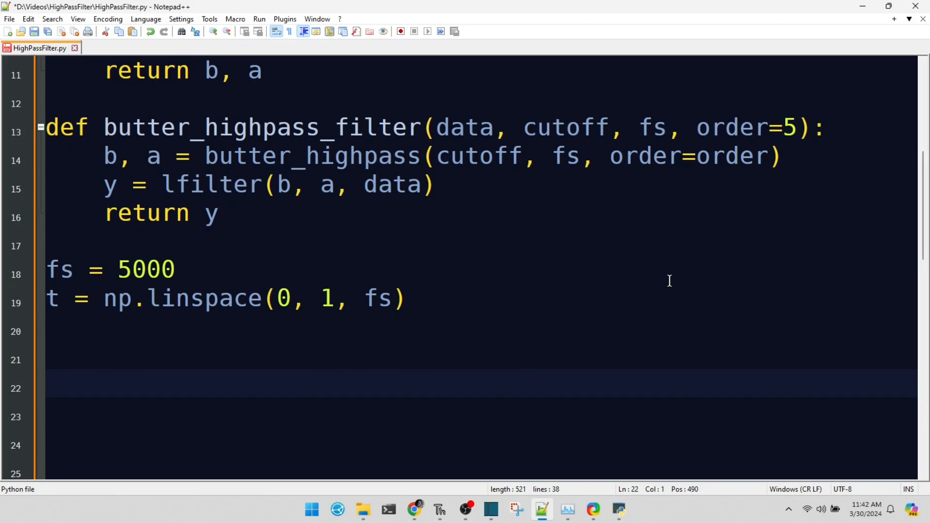
- Define sig as the sum of np.sin terms at 10, 100 and 1000 Hz
type("sig = np.s")
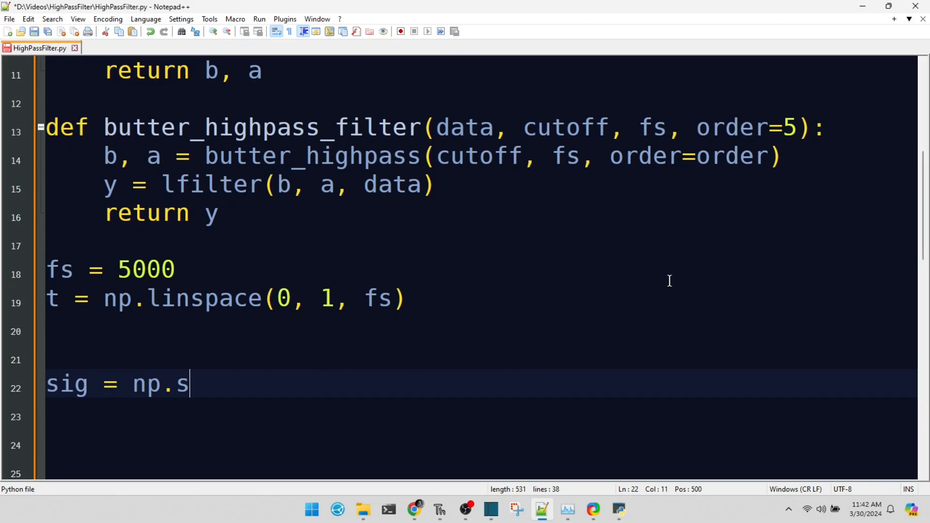
type("in(2 * np.pi *")
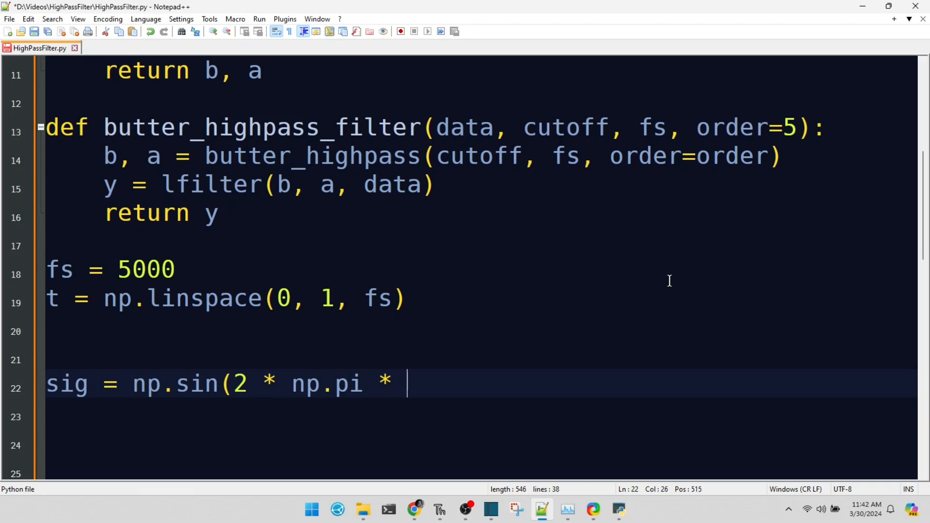
type("10 * t) + np.sin")
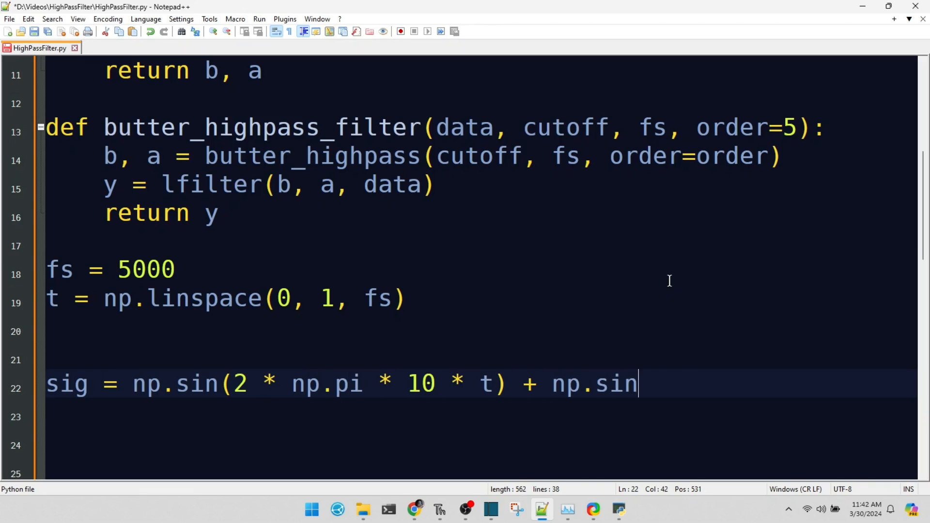
type("(2 * np.pi * 10")
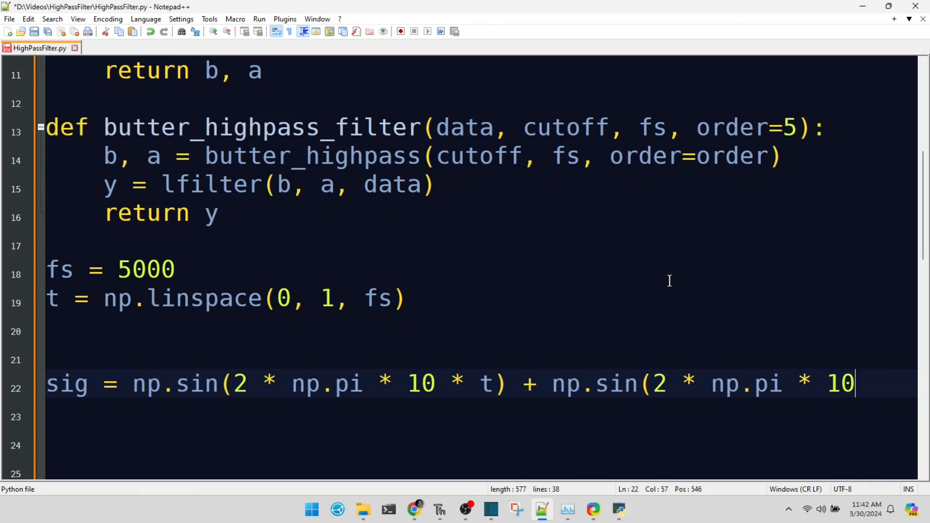
type("0 * t) + np.sin(")
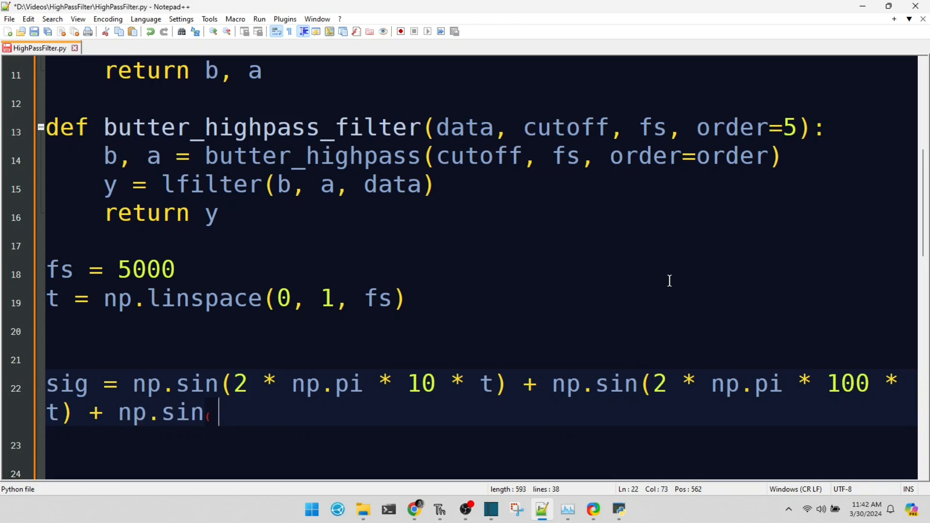
type("(2 * np.pi * 1000 * t")
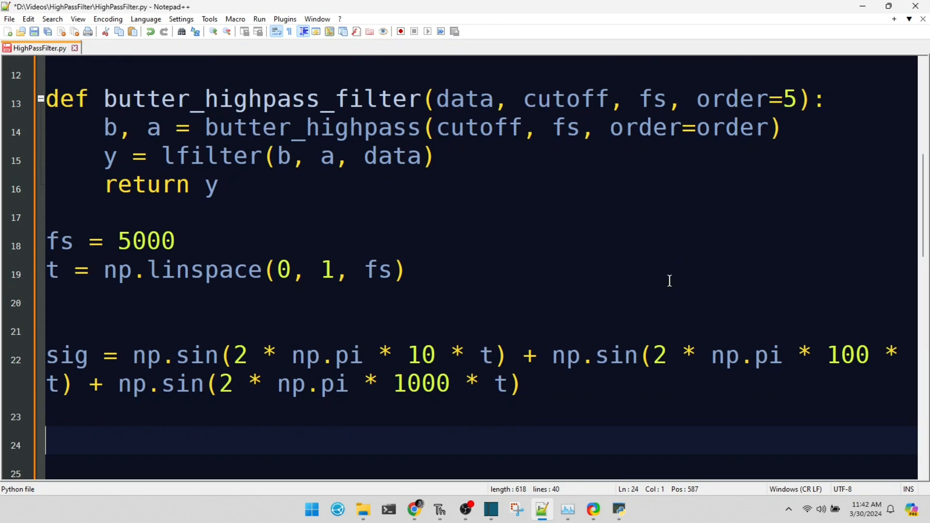
- Set cutoff = 150.0 and compute y = butter_highpass_filter(sig, cutoff, fs, order=6)
type("C")
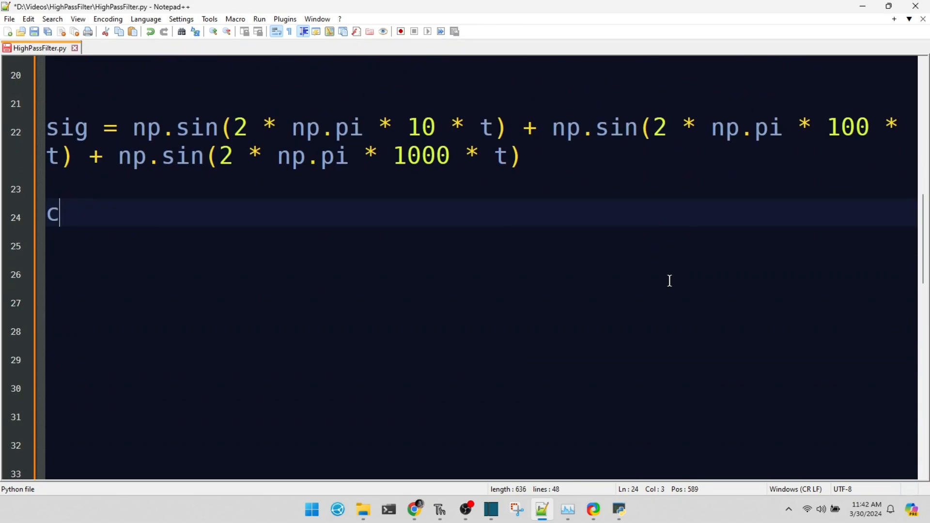
type("utoff = 150.0")
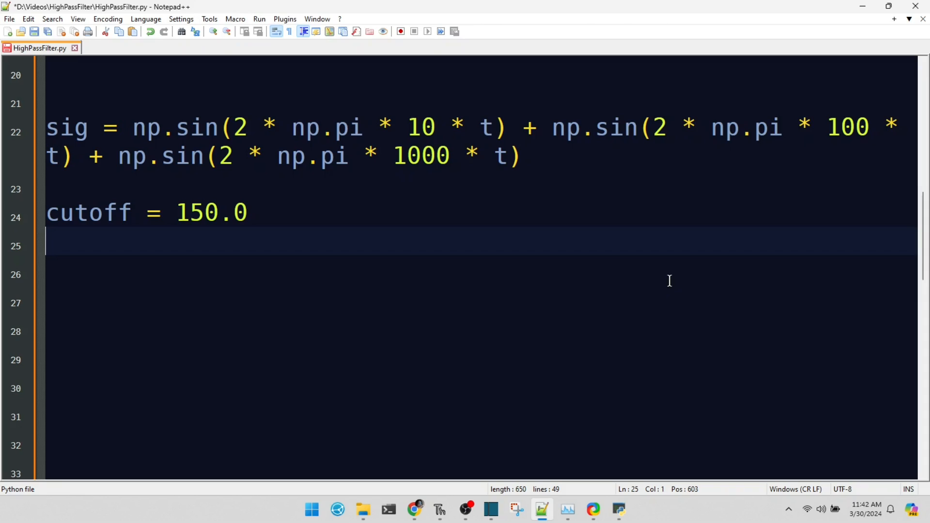
key("enter")
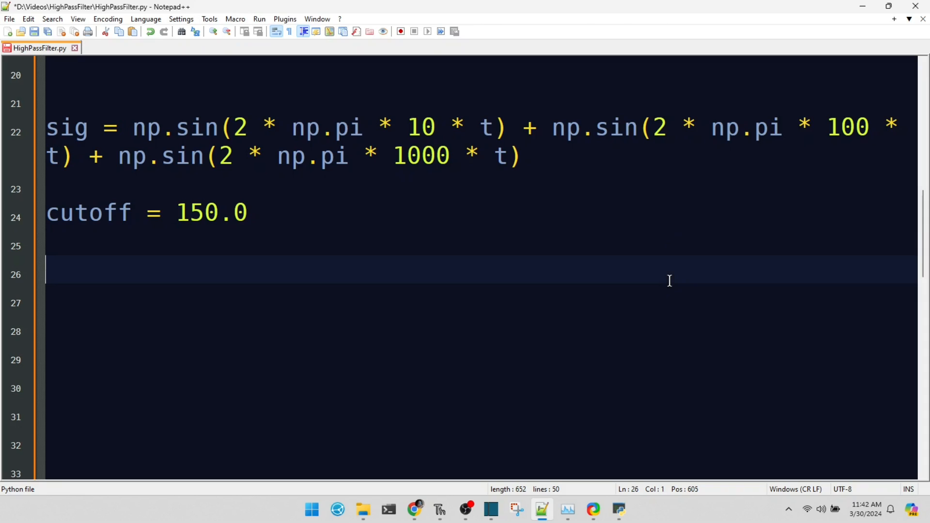
type("y =")
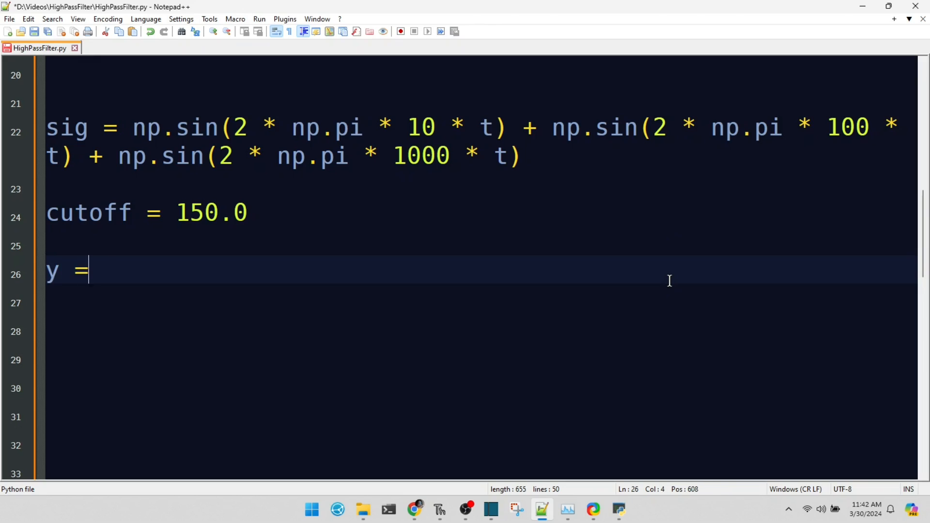
type("butter_highpass")
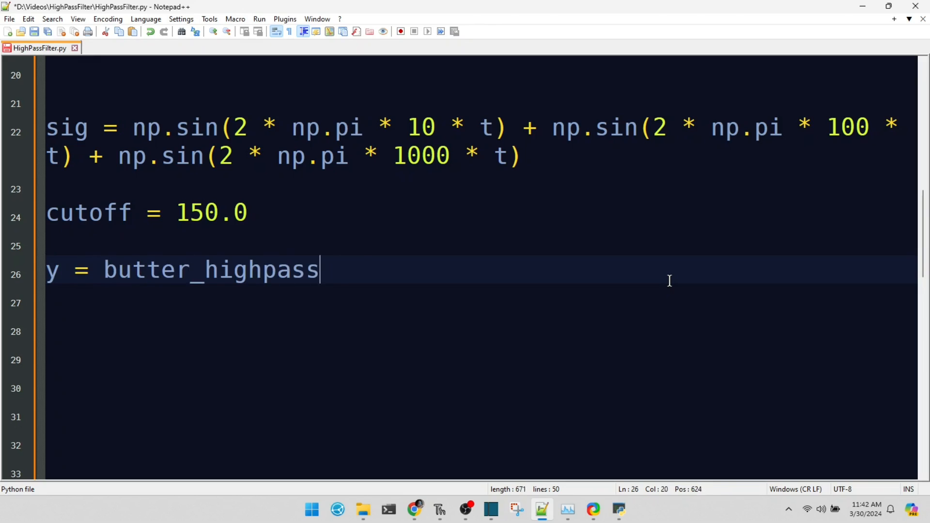
type("_filter(sig, cut")
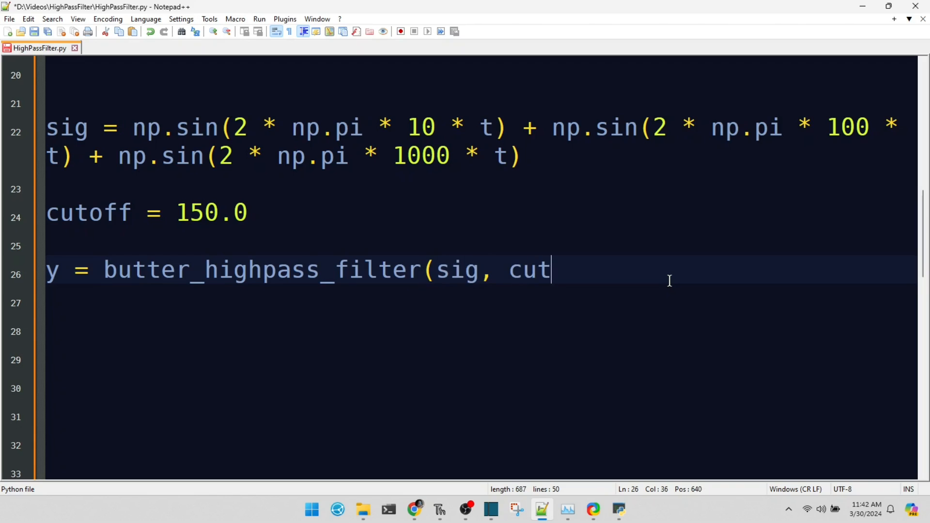
type("off, fs, order=")
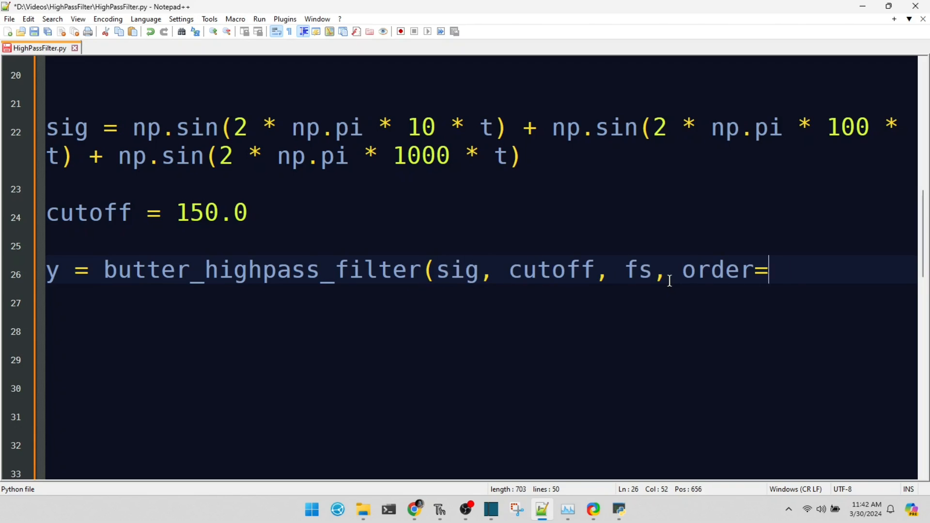
type("6)")
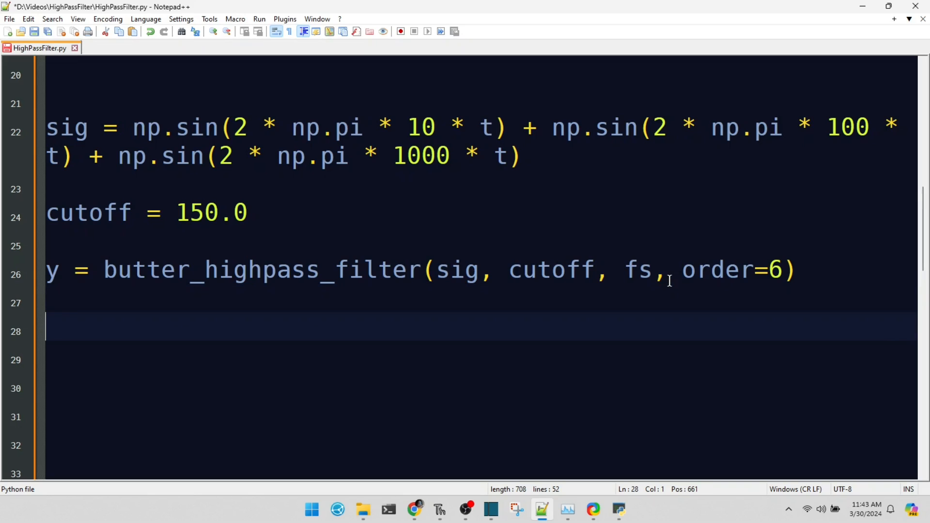
- Create plt.figure(figsize=(15, 6)) and the top subplot with plt.subplot(2, 1, 1)
type("pl")
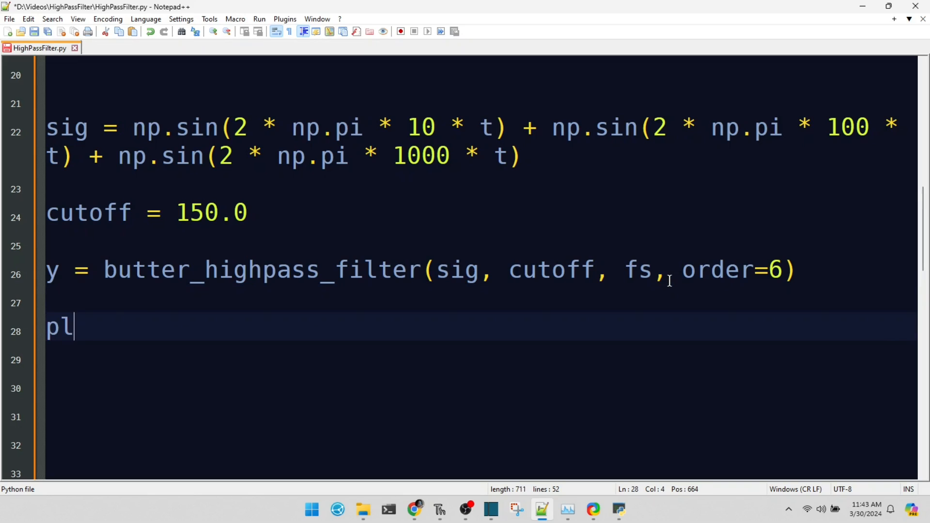
type("t.figure(figsize")
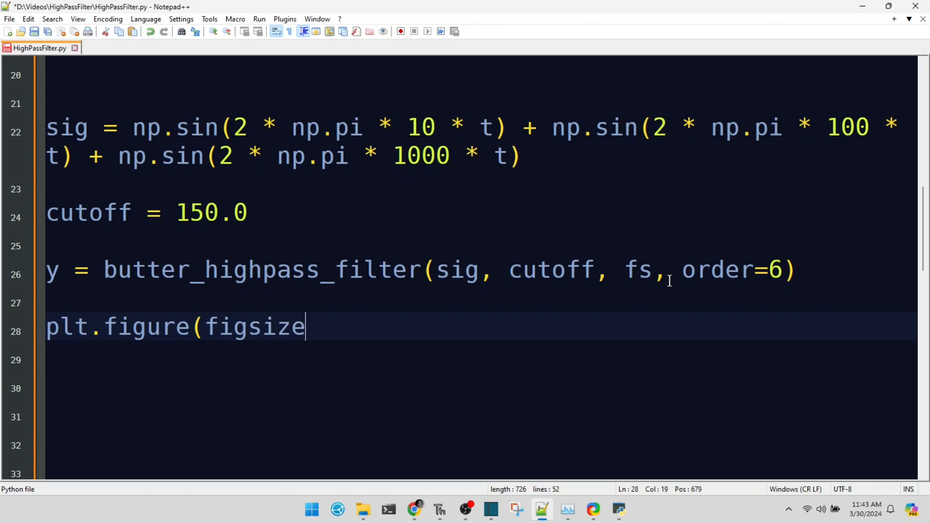
type("=(15, 6))")
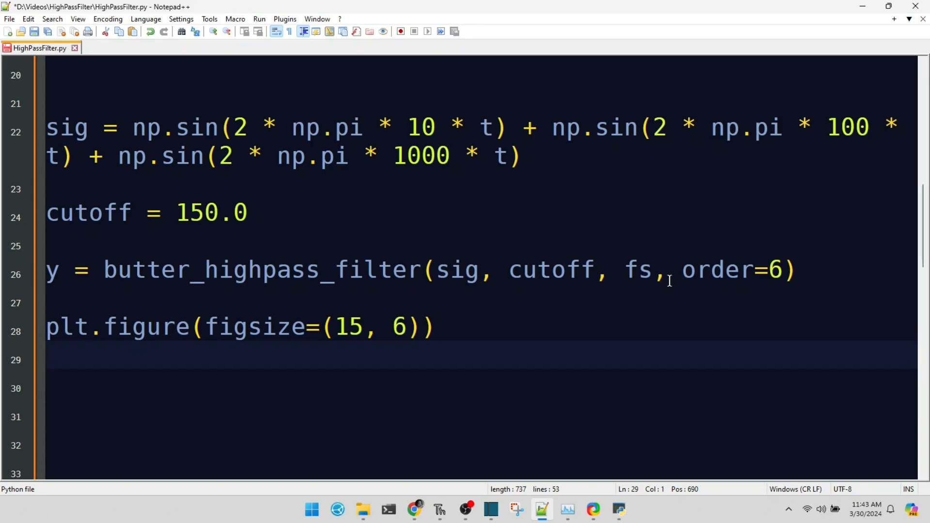
type("plt.subpl")
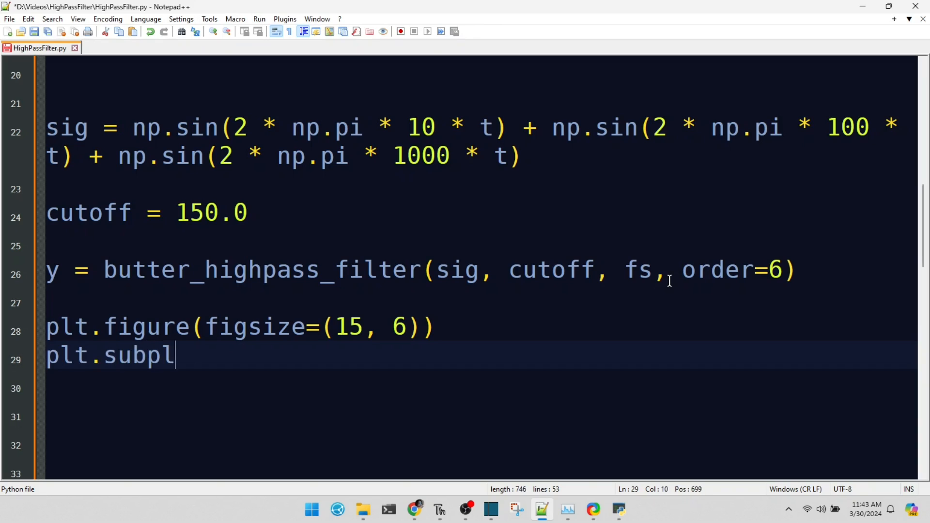
type("ot(2, 1, 1)")
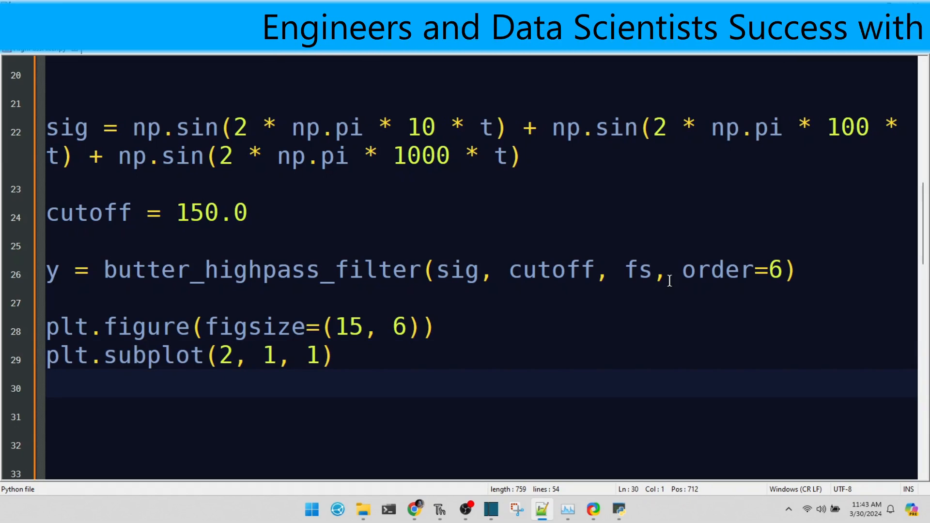
- Plot t against sig labelled 'Original Signal' and start plt.subplot(2, 1, 2)
type("plt.plot(t, sig, label")
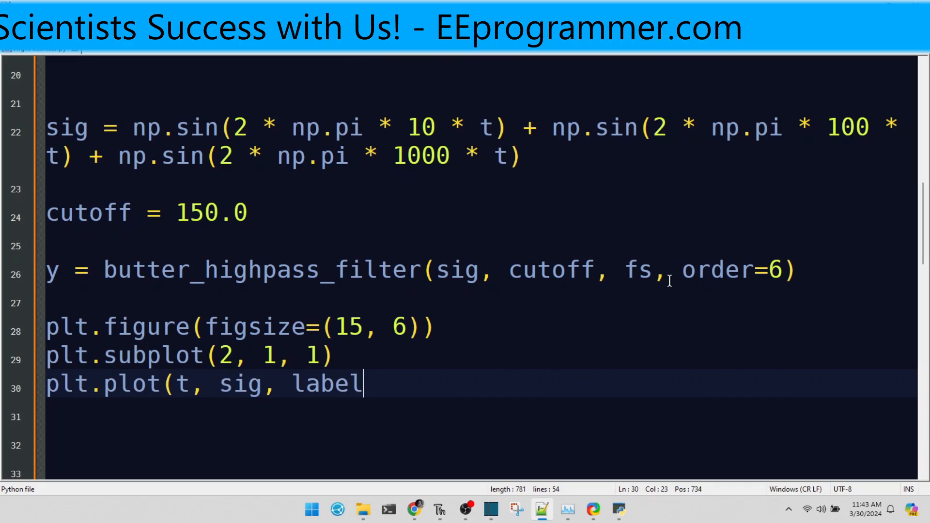
type("='Original Signal')")
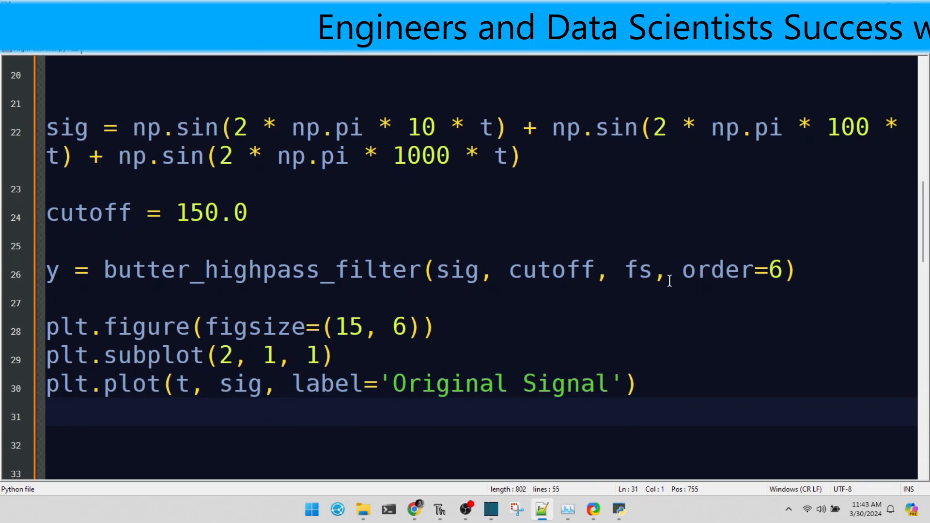
type("plt.subplot(2,")
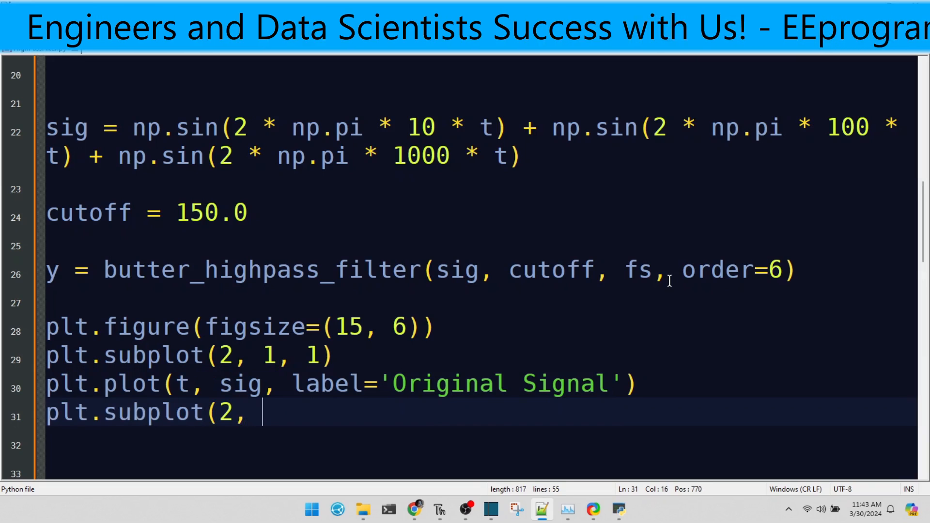
type("1, 2)")
left_click(482, 446)
type("plt.plot")
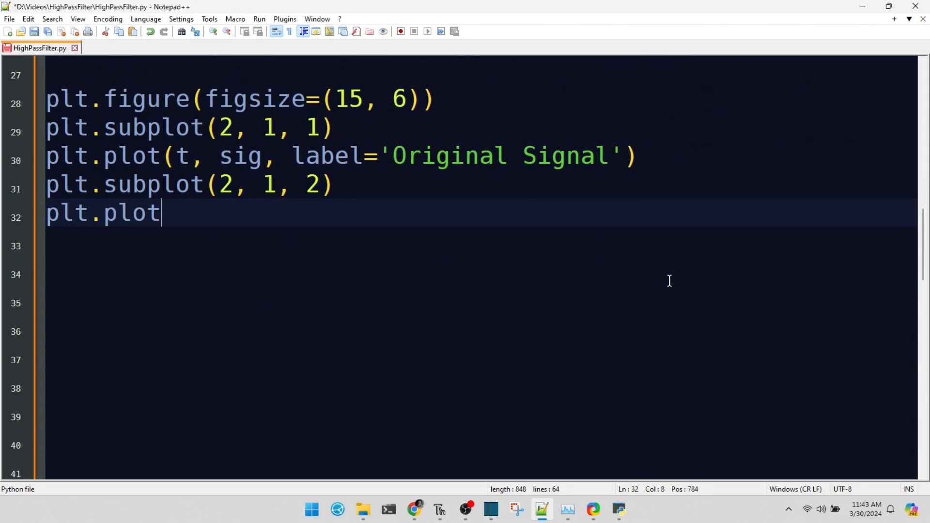
- Plot t against y labelled 'Filtered Signal (High-pass)' with plt.xlabel('Time [sec]')
type("(t, y, label='Filtered Signal")
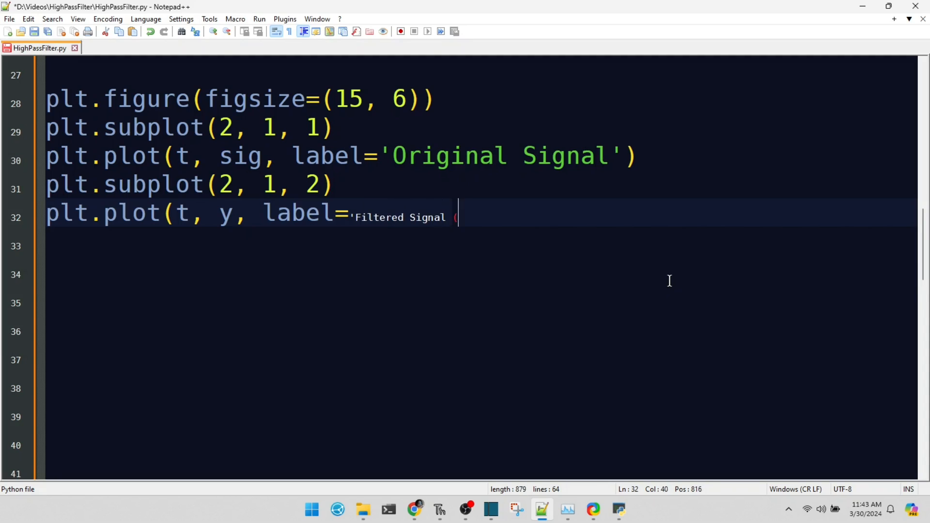
type("(High-pass)')")
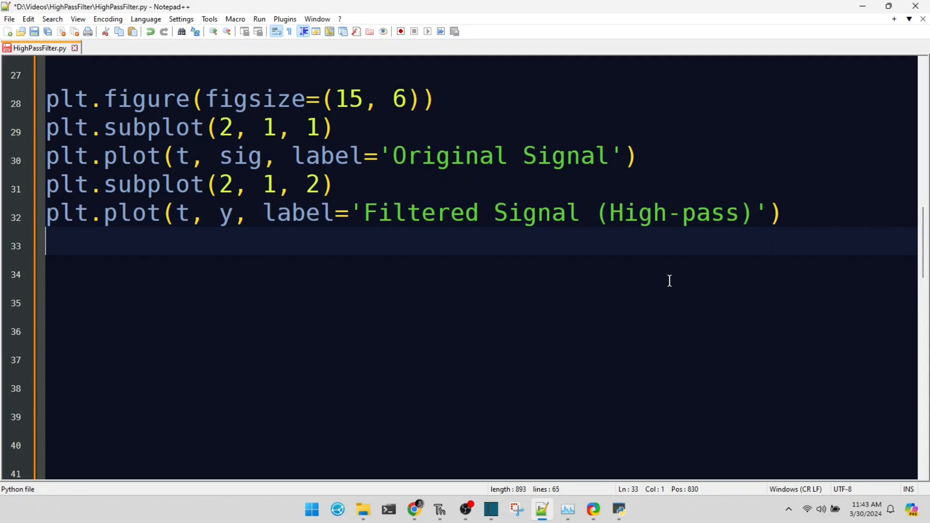
type("plt.x")
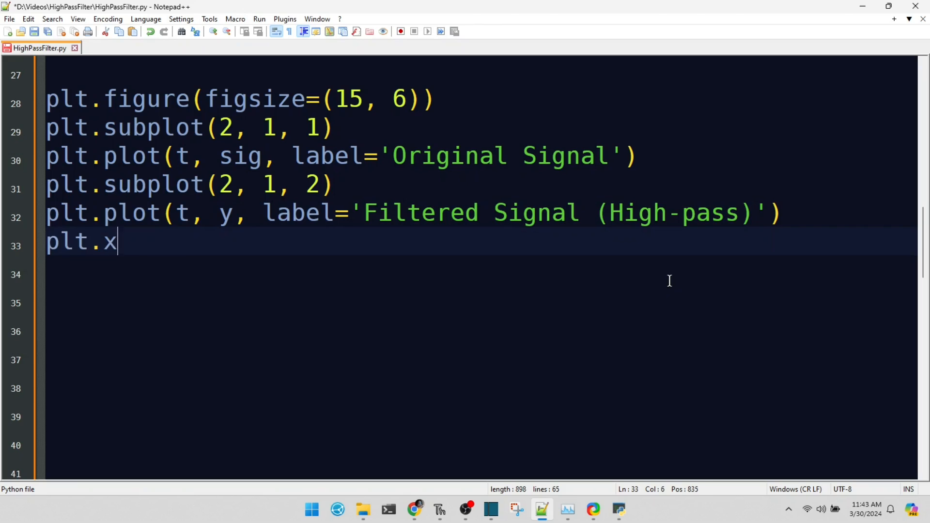
type("label('Time [sec")
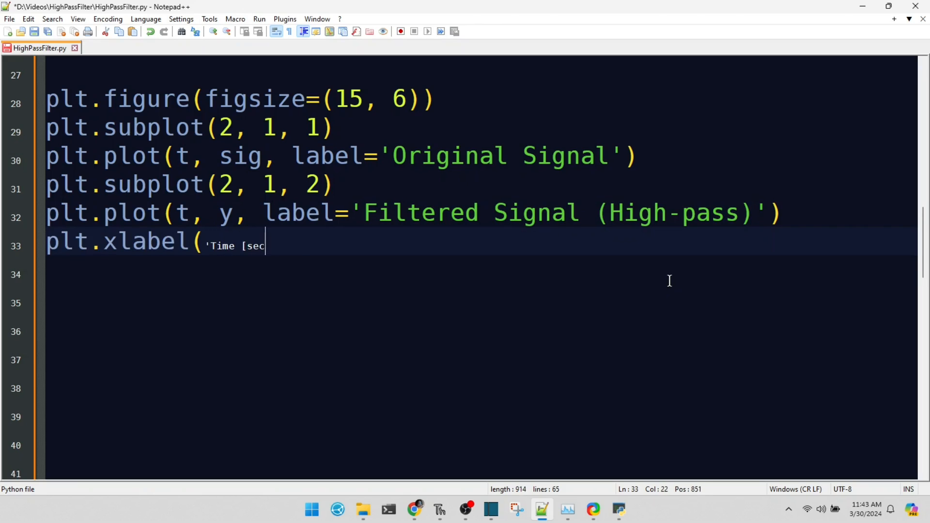
type("]')")
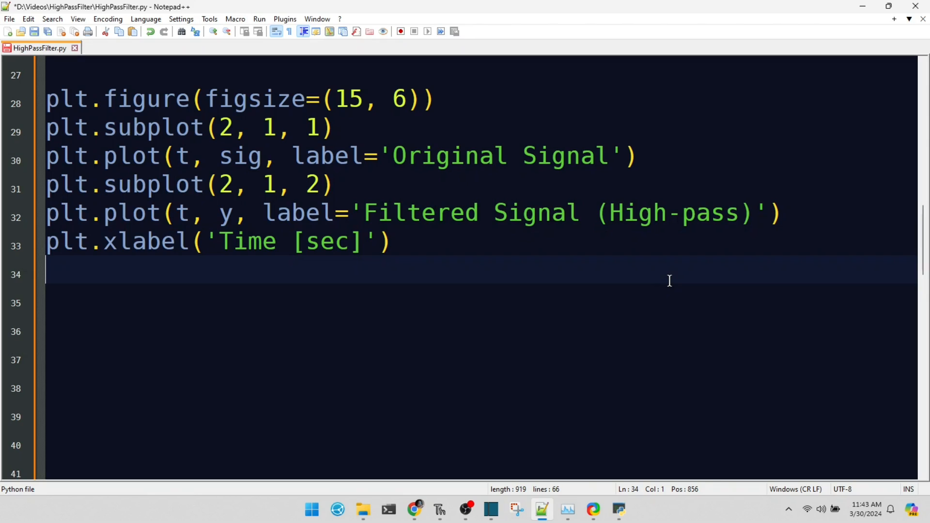
- Add plt.grid(True), plt.axis('tight') and plt.show() to finish the figure
type("plt.grid(True)")
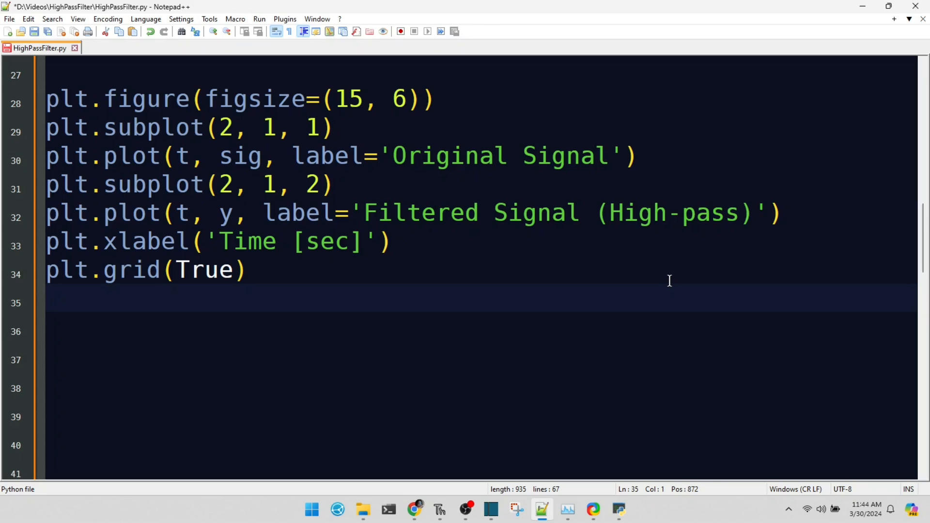
type("plt.axis('tight'")
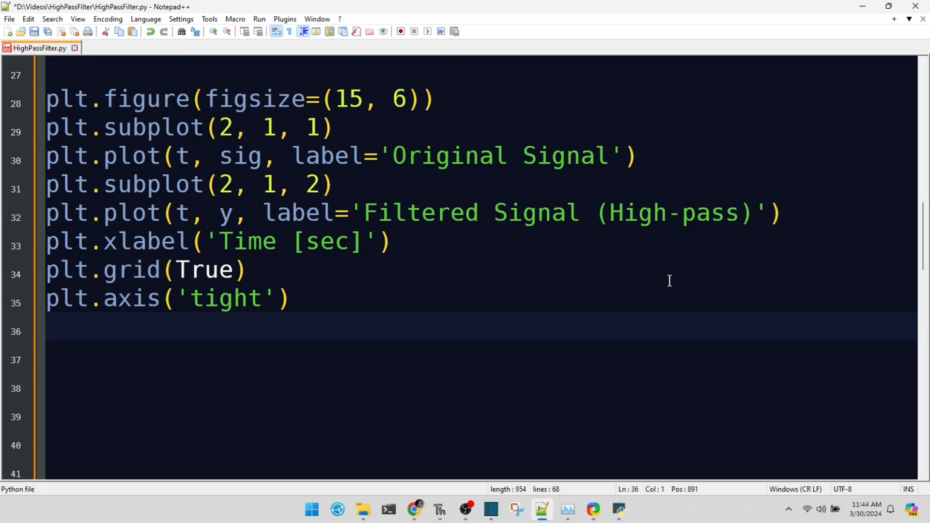
type("plt.sho")
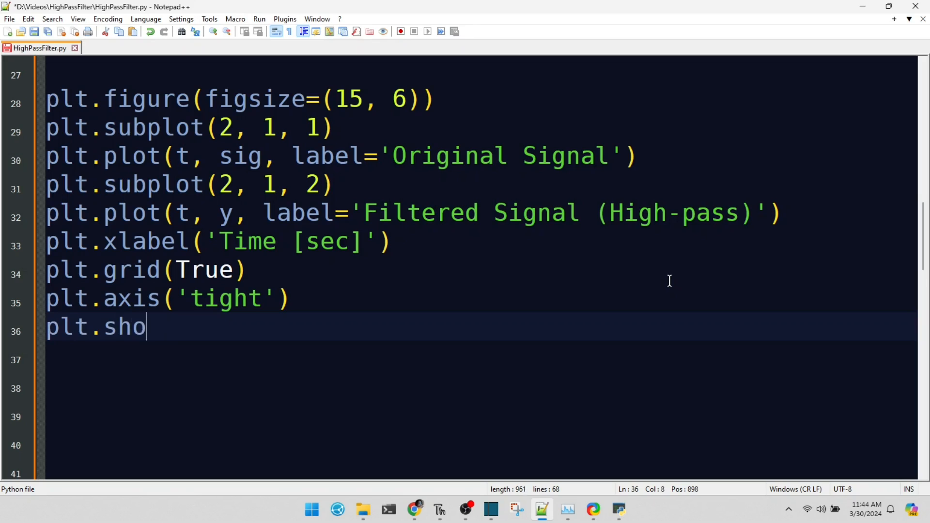
type("w()")
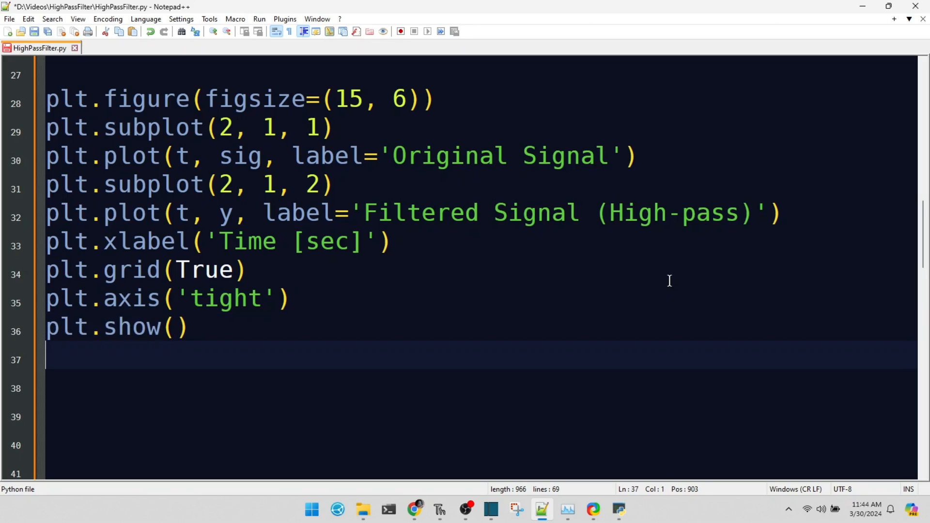